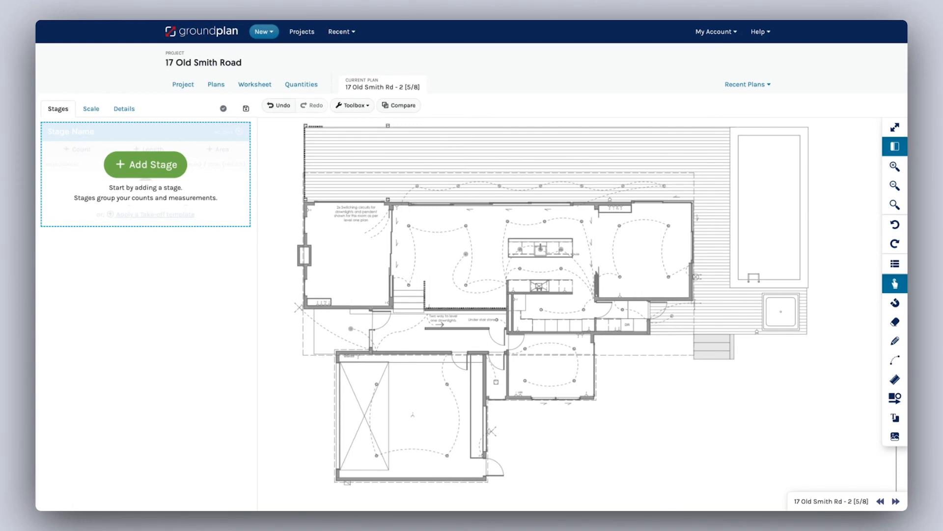
mouse_move(289, 229)
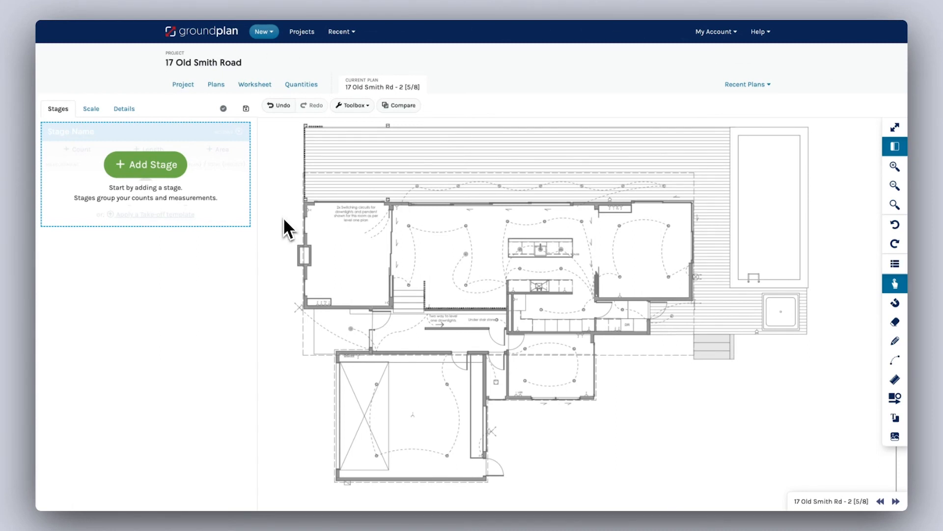
Create a new blank stage named 'Lighting' for the plan
click(146, 164)
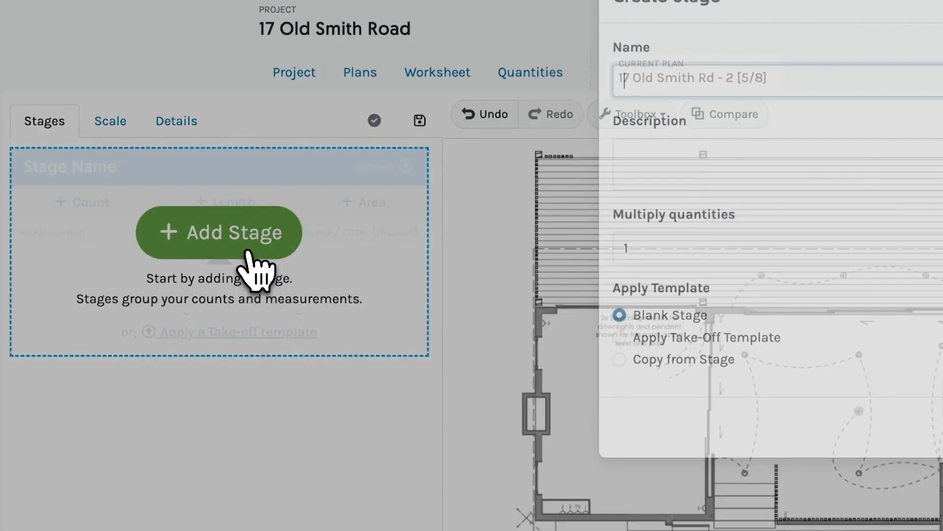
text(Lighting)
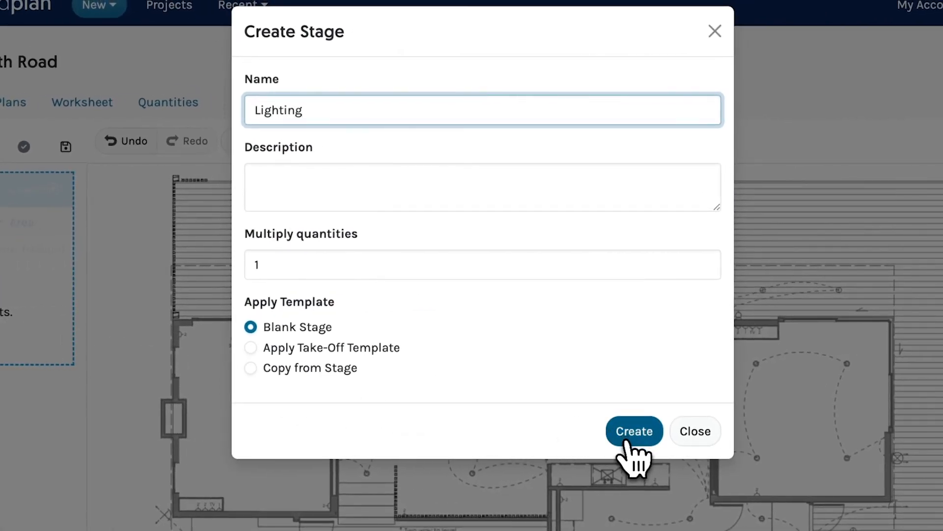
click(634, 431)
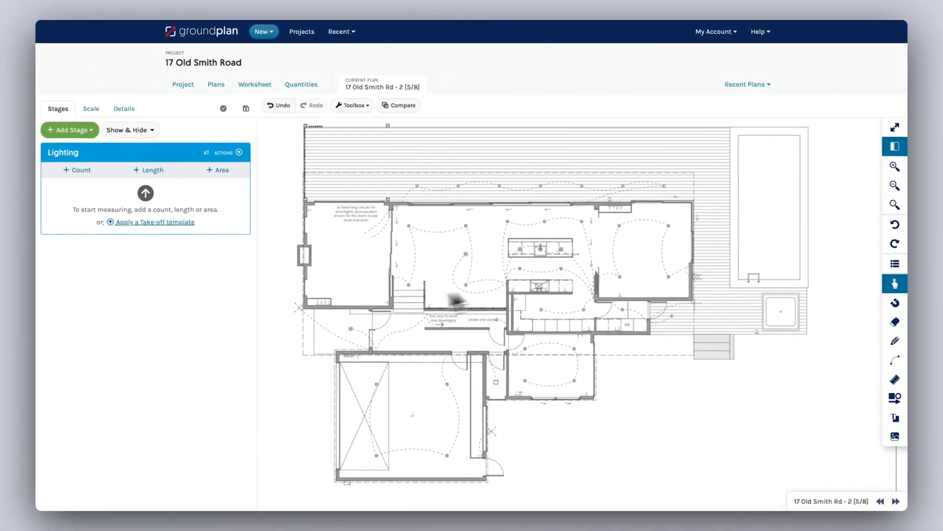
Add a 'Pendant Light' count item and mark pendant lights on the plan
click(76, 170)
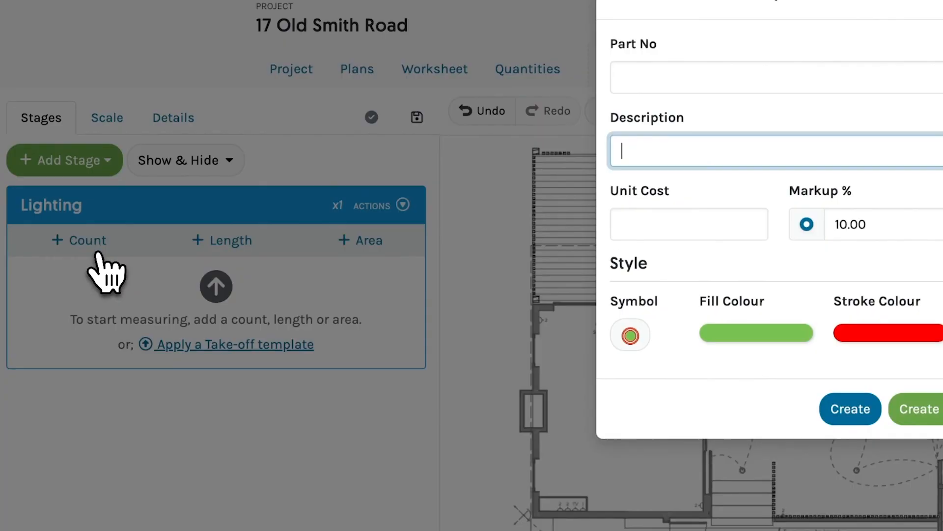
text(Pendant Light)
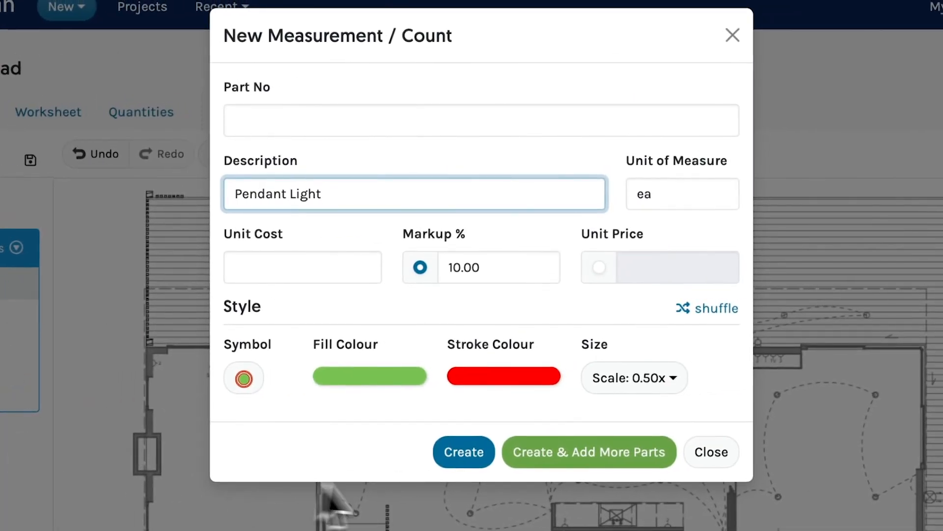
click(463, 453)
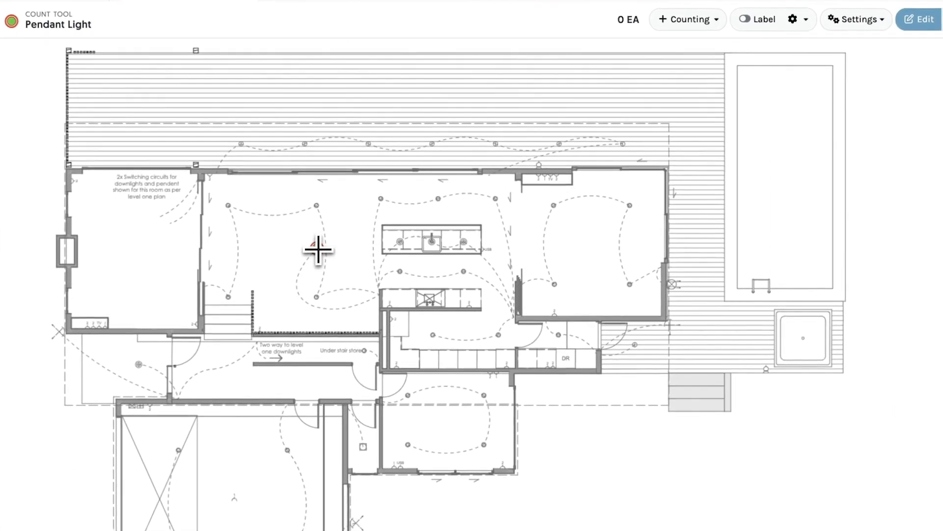
click(412, 240)
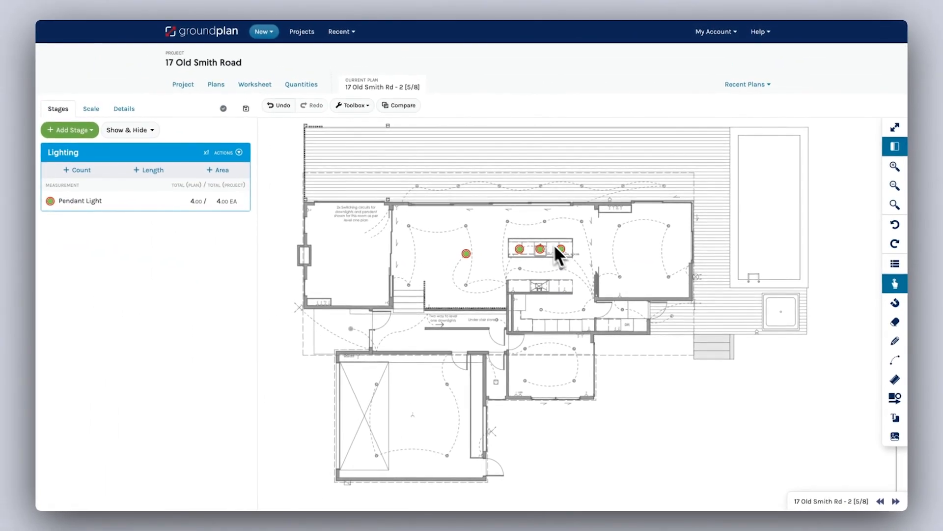
Check the 1:100 scale calibration, then start a new length measurement
click(90, 108)
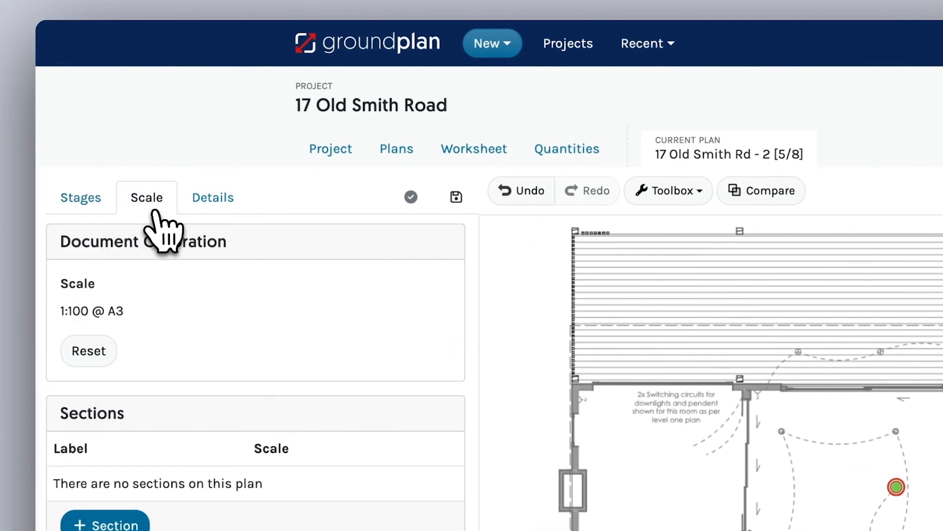
mouse_move(117, 316)
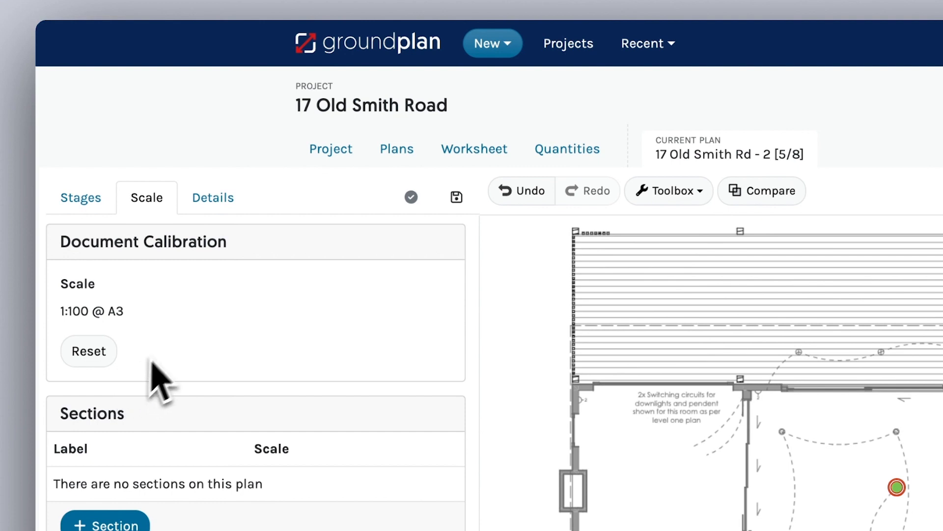
click(79, 197)
text(Strip Ligh)
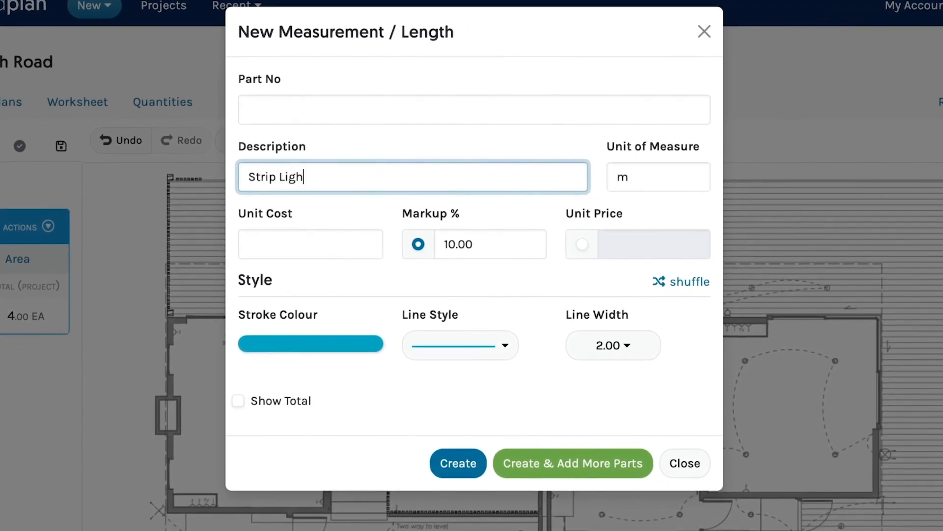
Create the 'Strip Light' length and measure 6.23 m along the kitchen bench
click(457, 463)
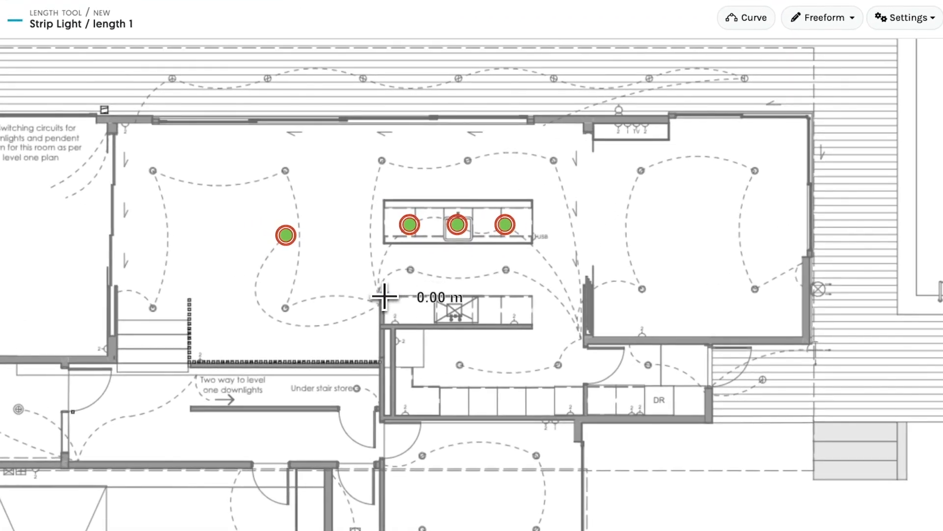
click(385, 297)
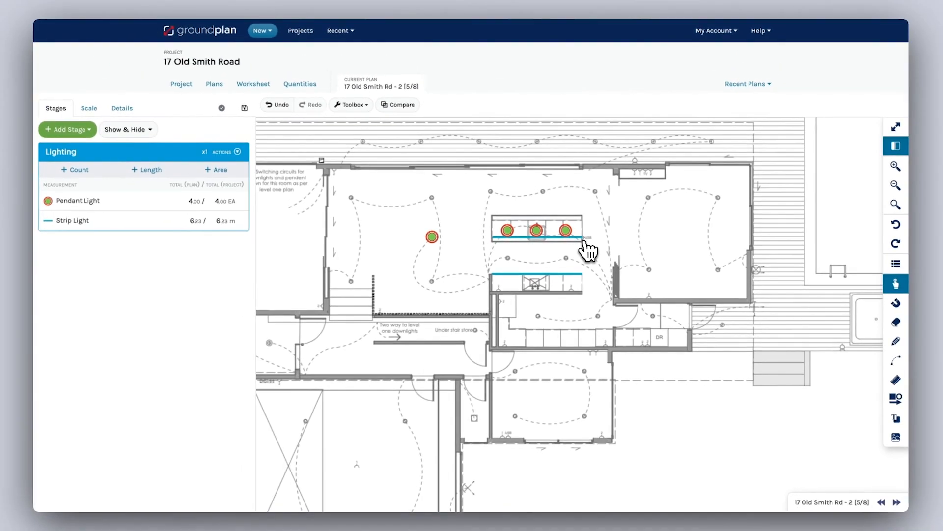
click(67, 130)
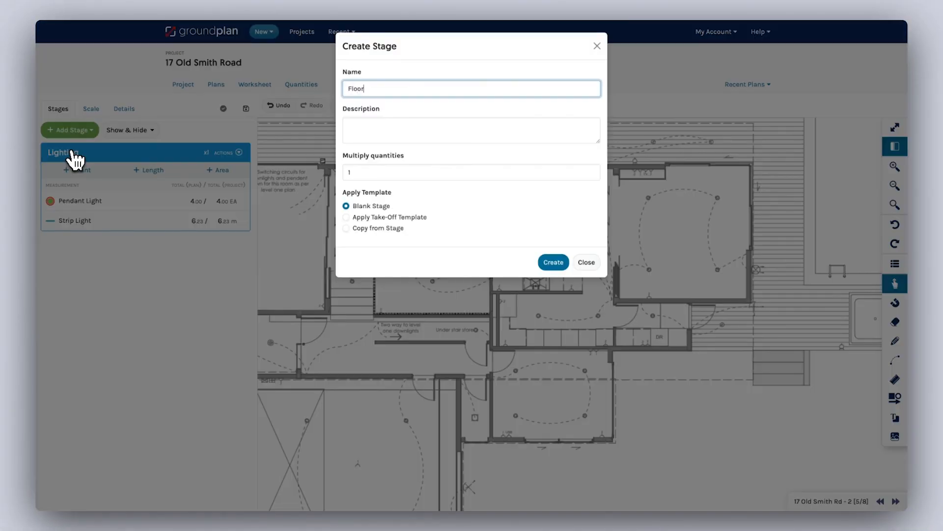
Create the Flooring stage with a 'Deck' area item and trace the deck outline
click(553, 261)
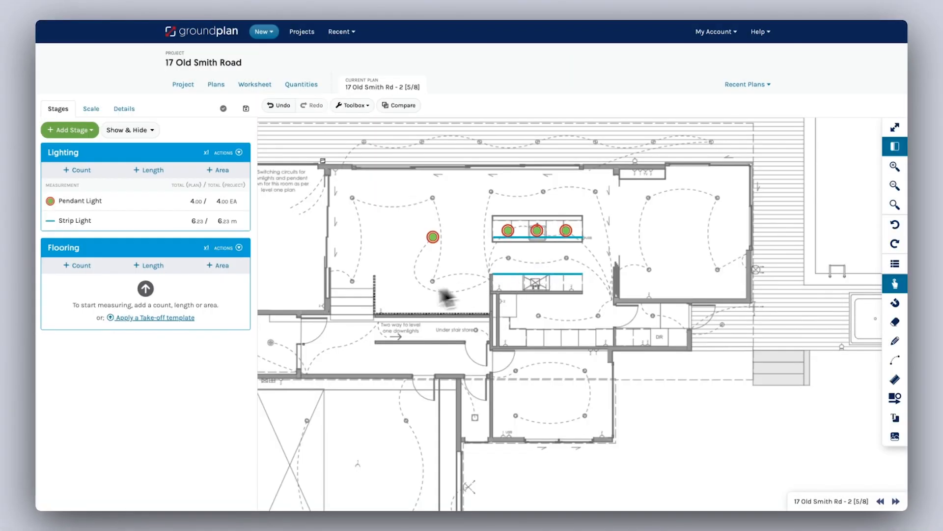
click(221, 264)
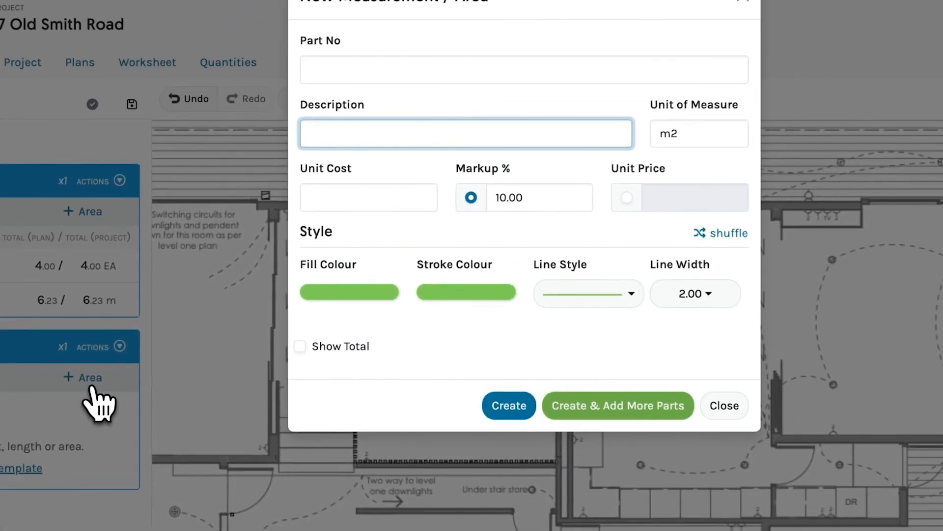
text(Deck)
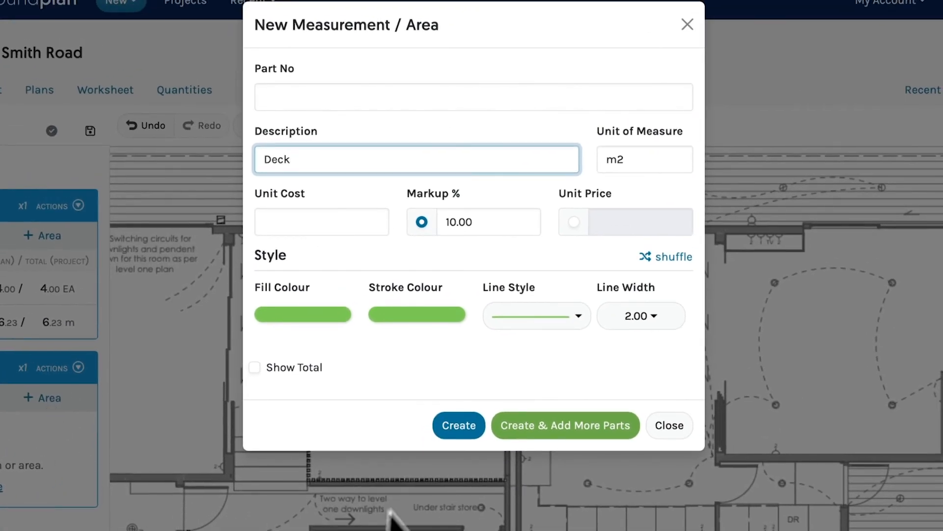
click(459, 426)
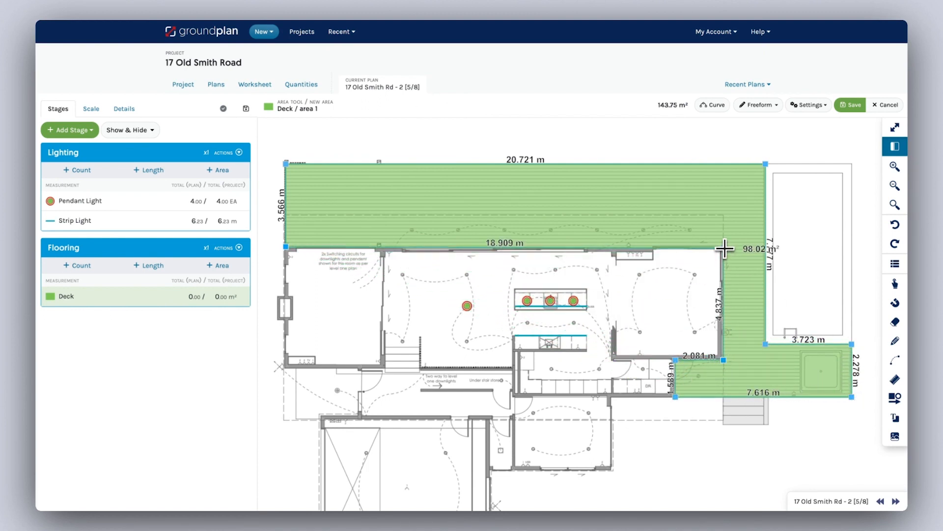
click(850, 105)
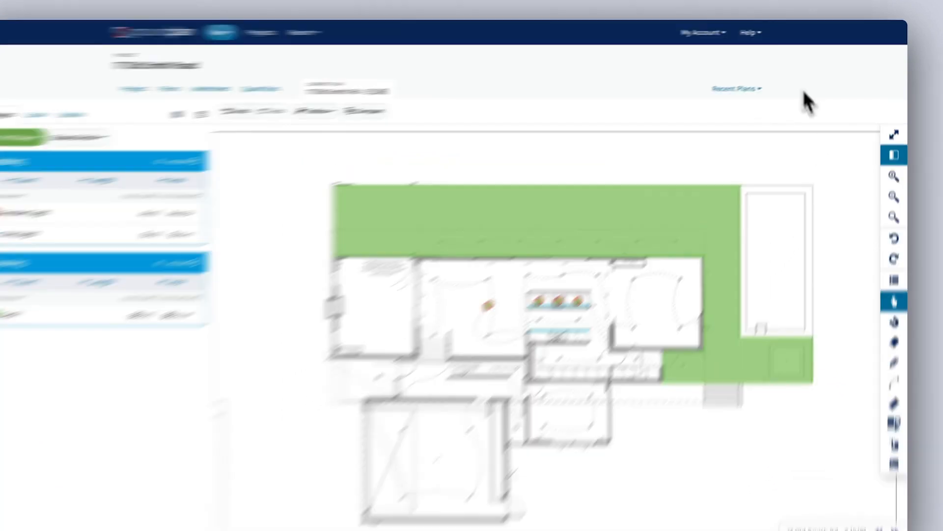
Show the Help menu with user guide, training videos and messaging support
click(612, 43)
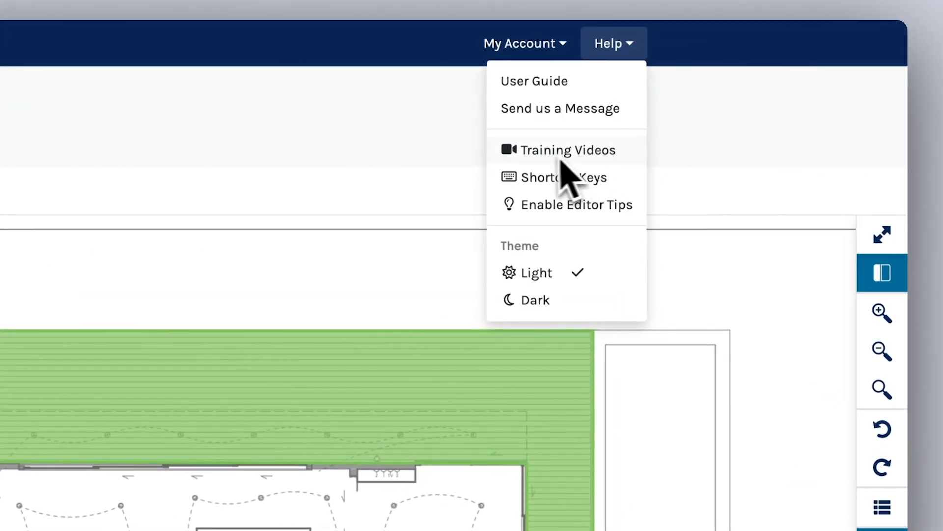
mouse_move(644, 138)
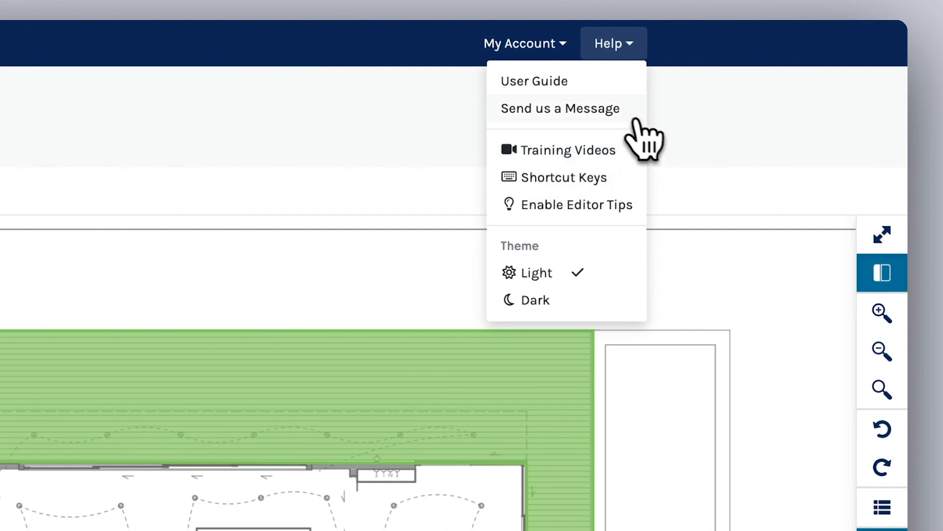
mouse_move(620, 123)
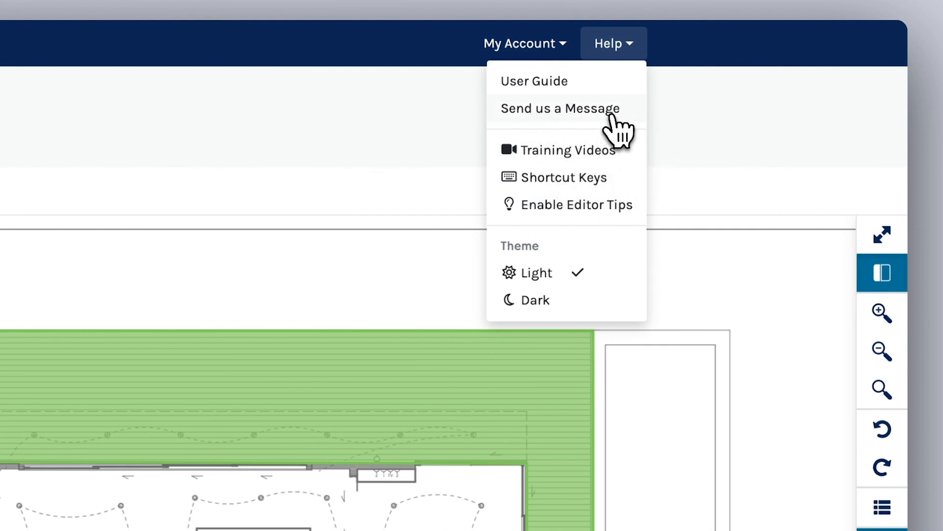